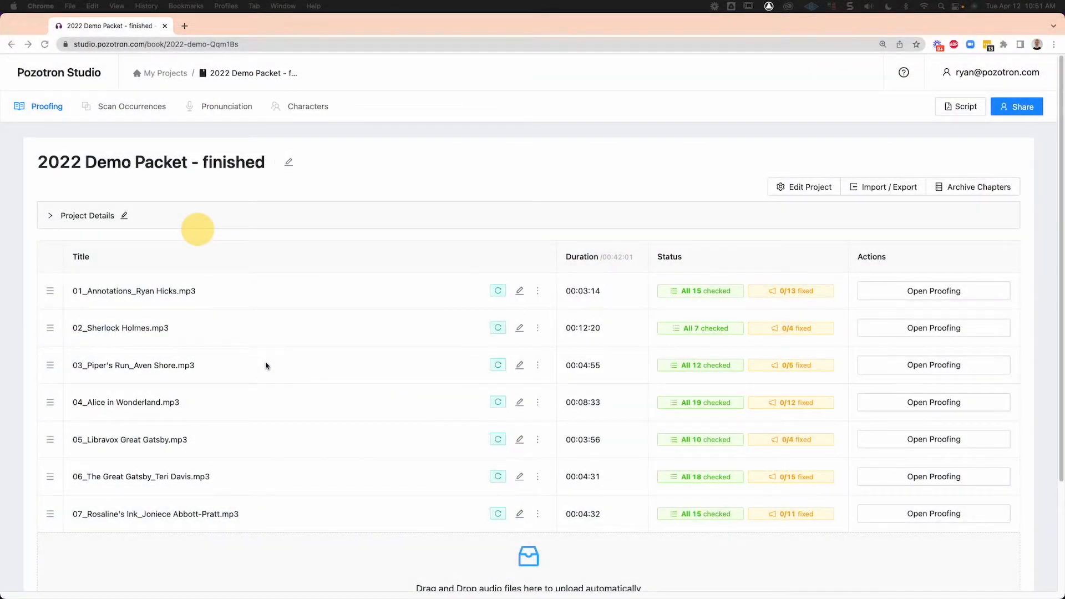
{"action": "mouse_move", "coordinate": [200, 481]}
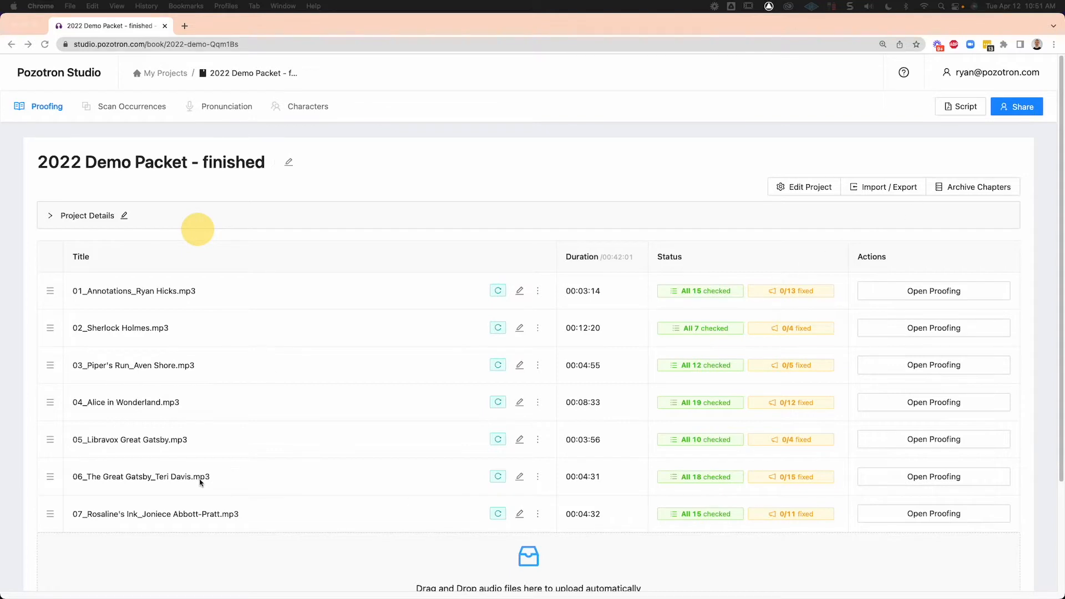
{"action": "mouse_move", "coordinate": [240, 331]}
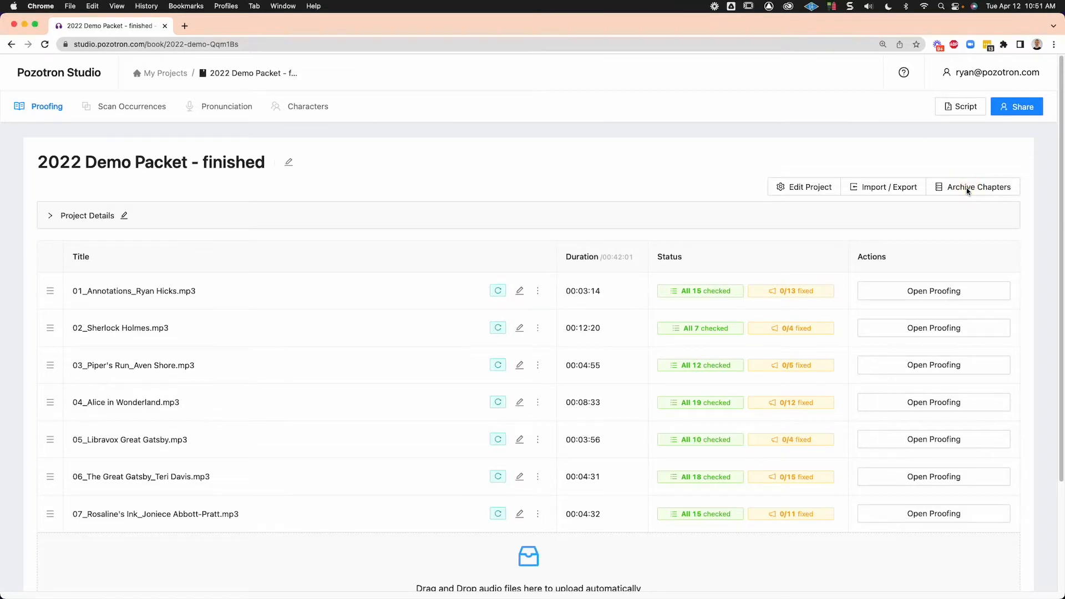
Archive the Annotations and both Great Gatsby chapters, leaving Sherlock Holmes and Alice in Wonderland.
{"action": "left_click", "coordinate": [979, 187]}
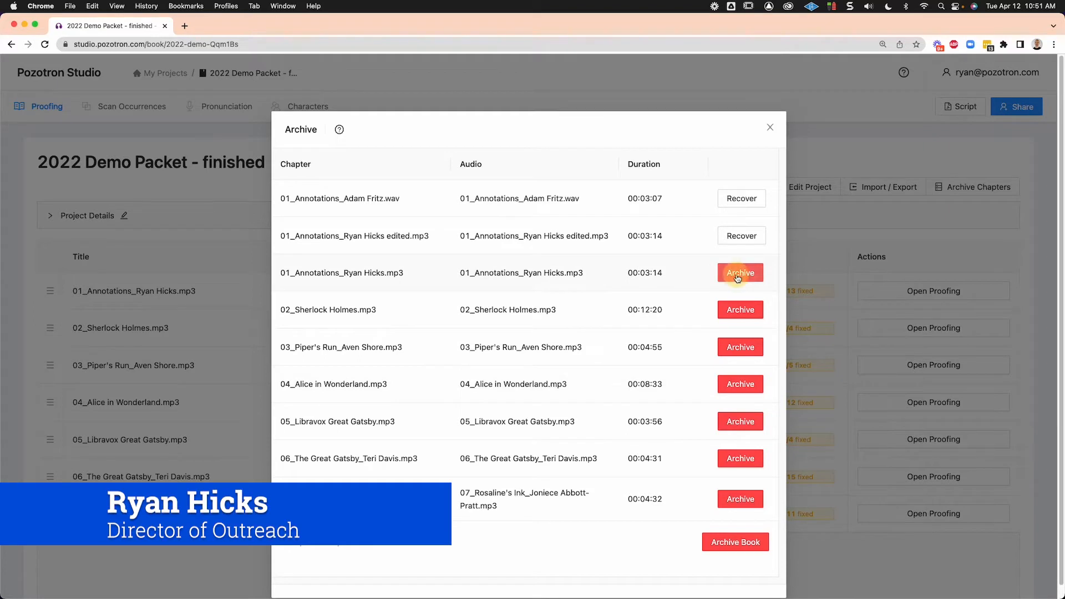
{"action": "left_click", "coordinate": [740, 273]}
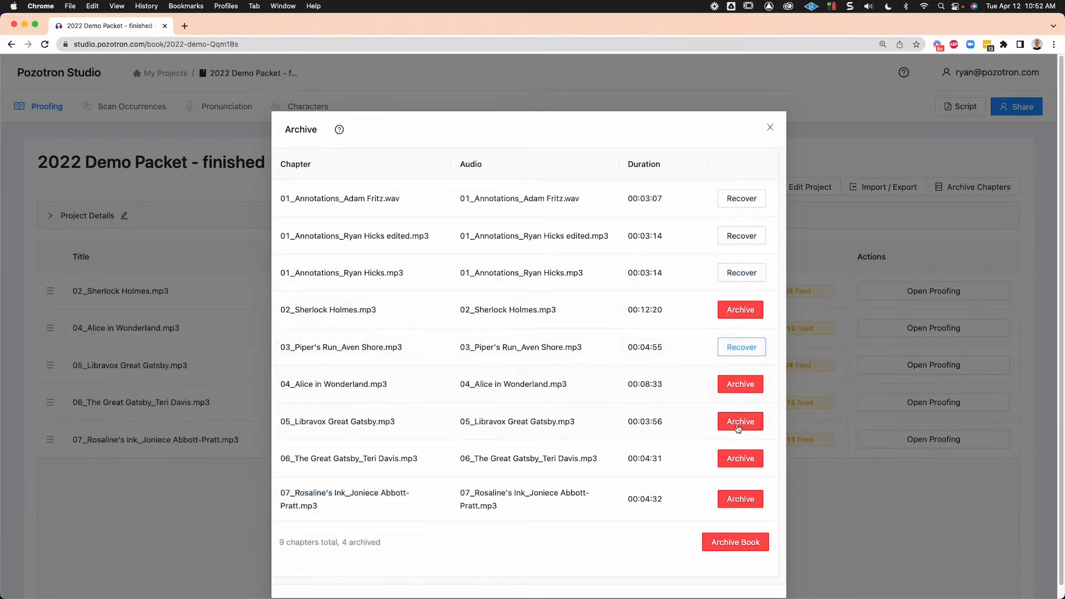
{"action": "left_click", "coordinate": [741, 422]}
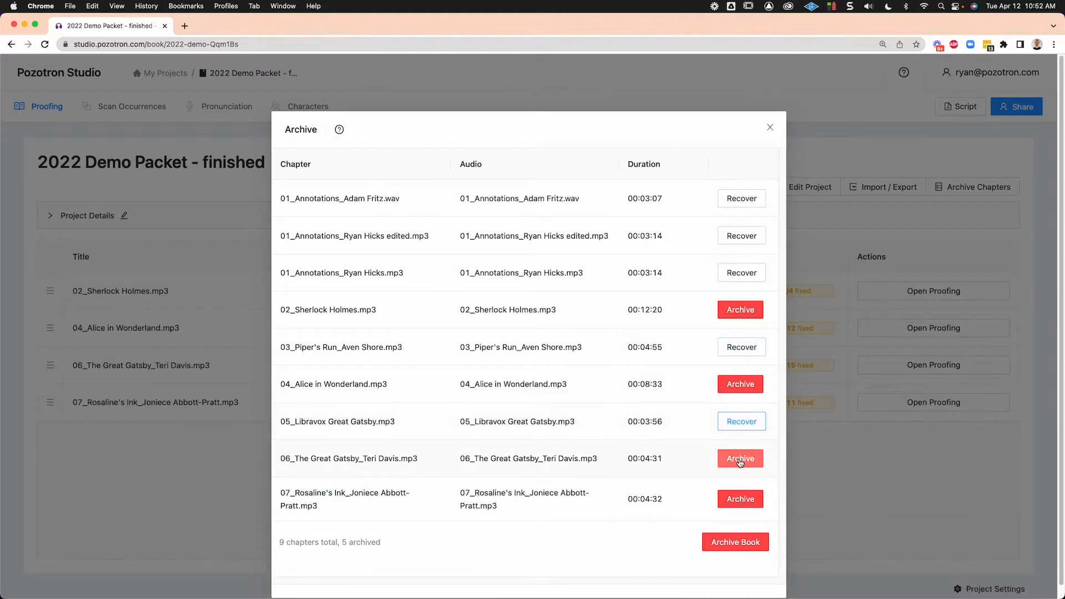
{"action": "left_click", "coordinate": [740, 458]}
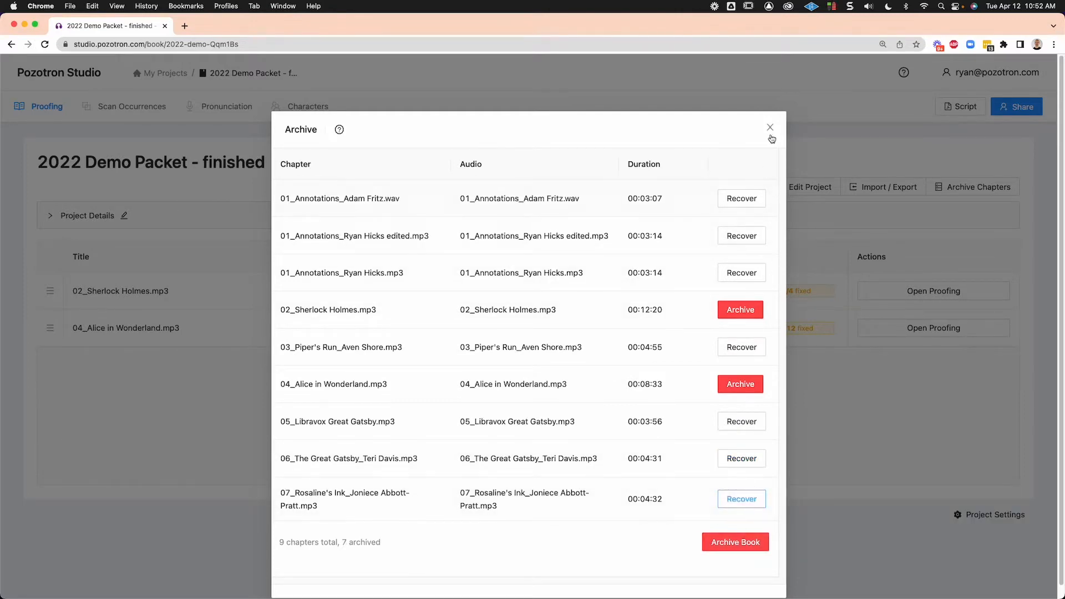
{"action": "left_click", "coordinate": [770, 128]}
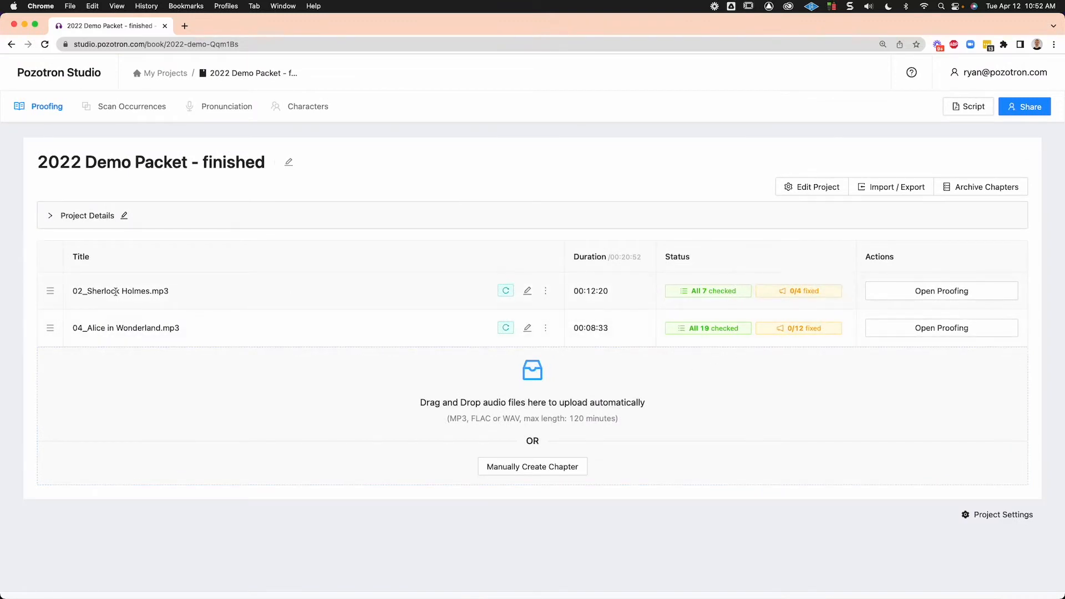
{"action": "mouse_move", "coordinate": [799, 329]}
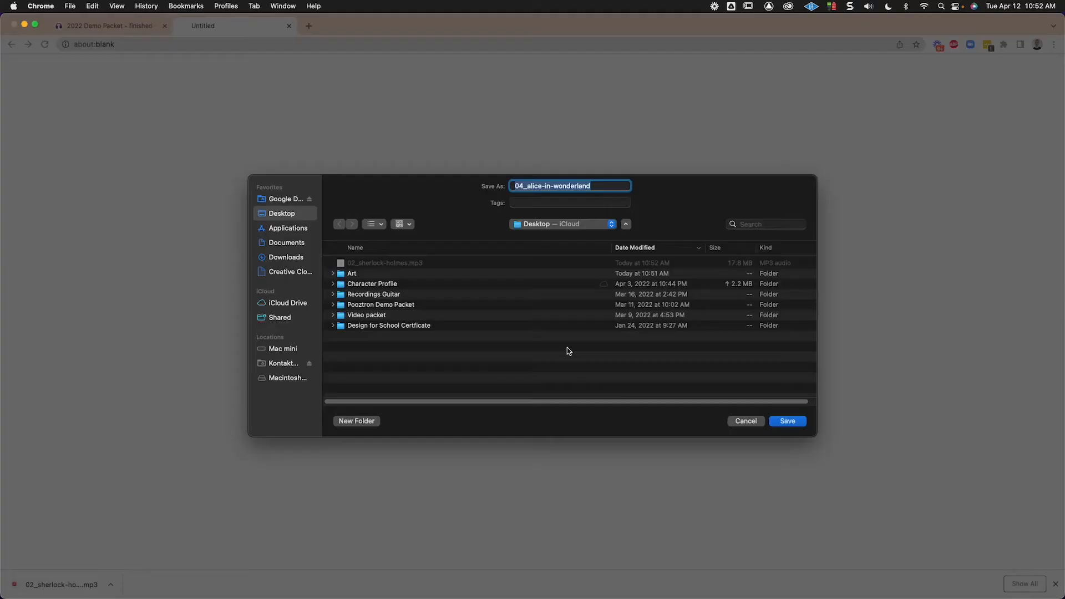
Save the Alice in Wonderland MP3 to the desktop and move on to Import / Export.
{"action": "left_click", "coordinate": [788, 421]}
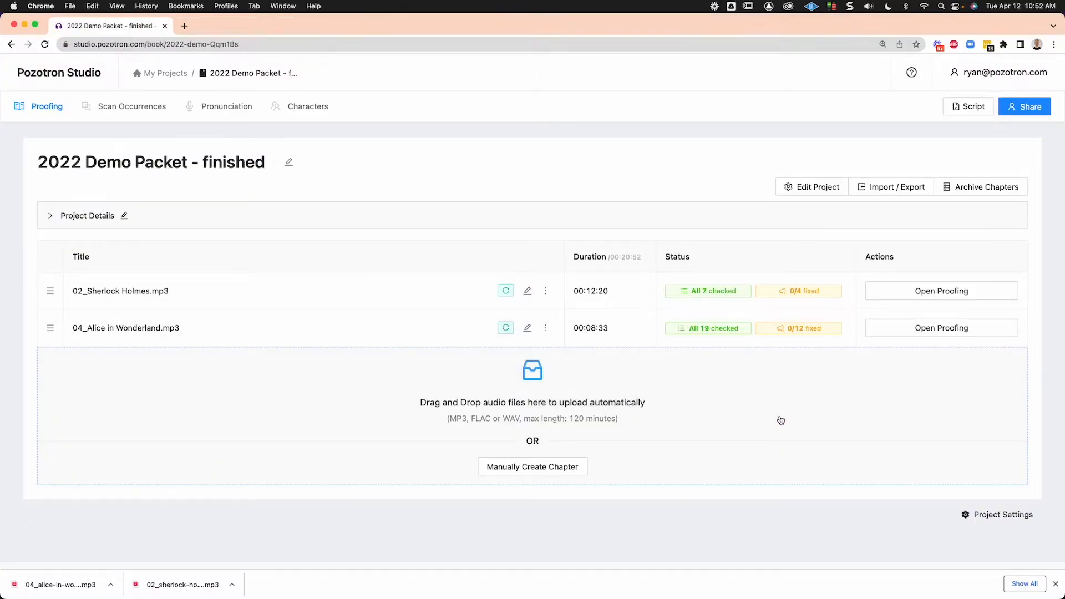
{"action": "left_click", "coordinate": [892, 187]}
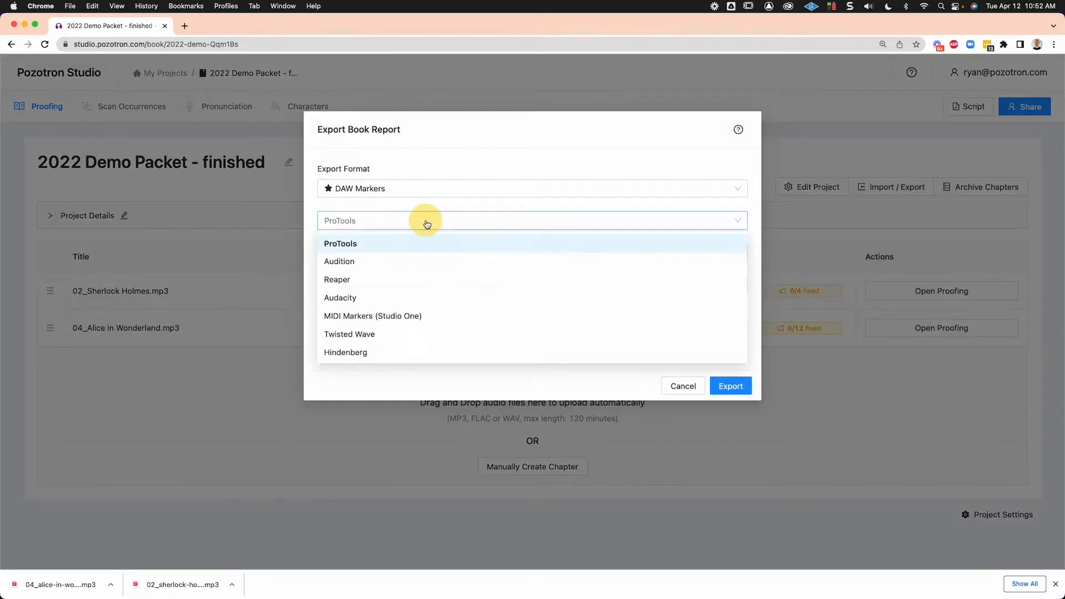
Export DAW markers for Reaper as single markers from book start, saved to the desktop.
{"action": "left_click", "coordinate": [338, 280]}
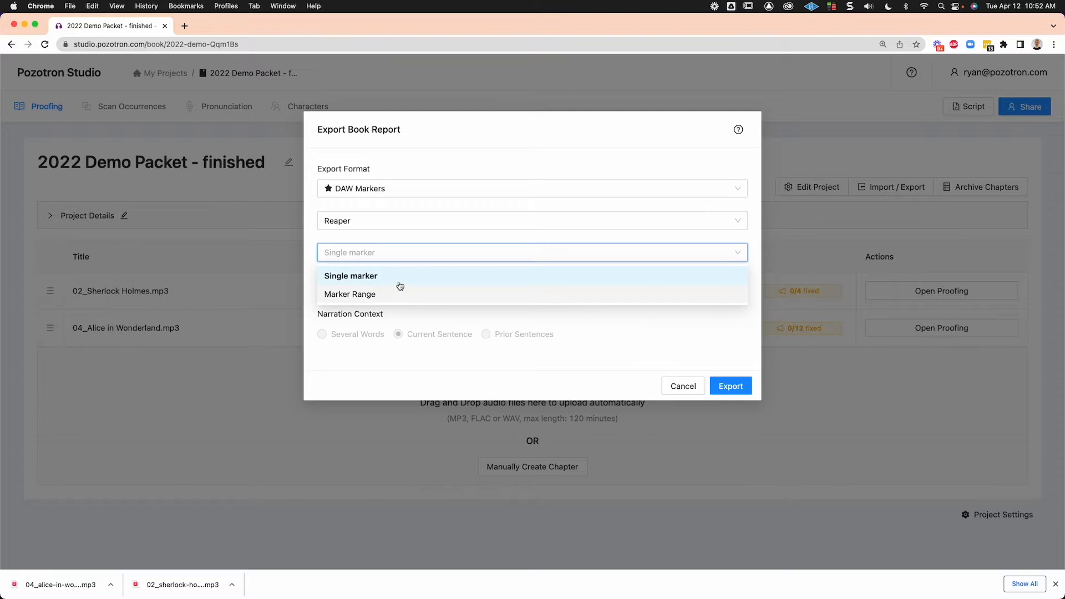
{"action": "left_click", "coordinate": [351, 276]}
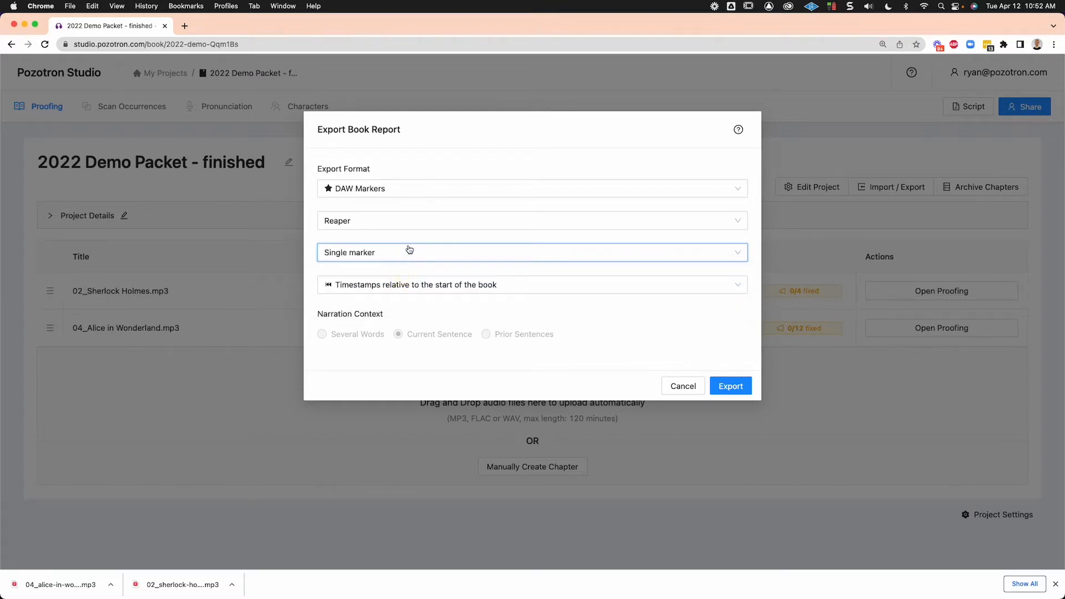
{"action": "mouse_move", "coordinate": [409, 252]}
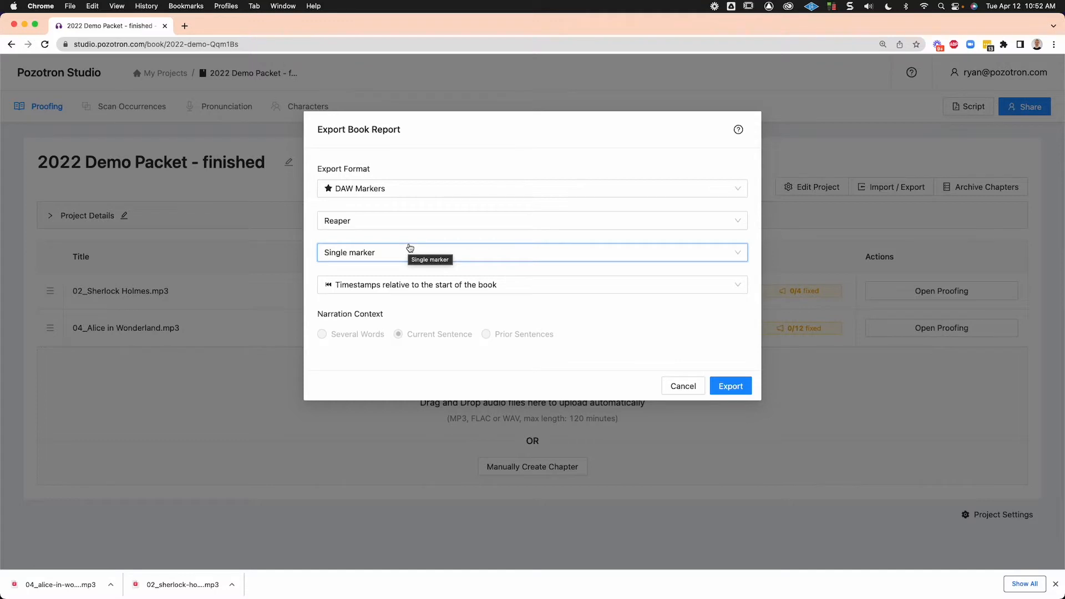
{"action": "mouse_move", "coordinate": [335, 245]}
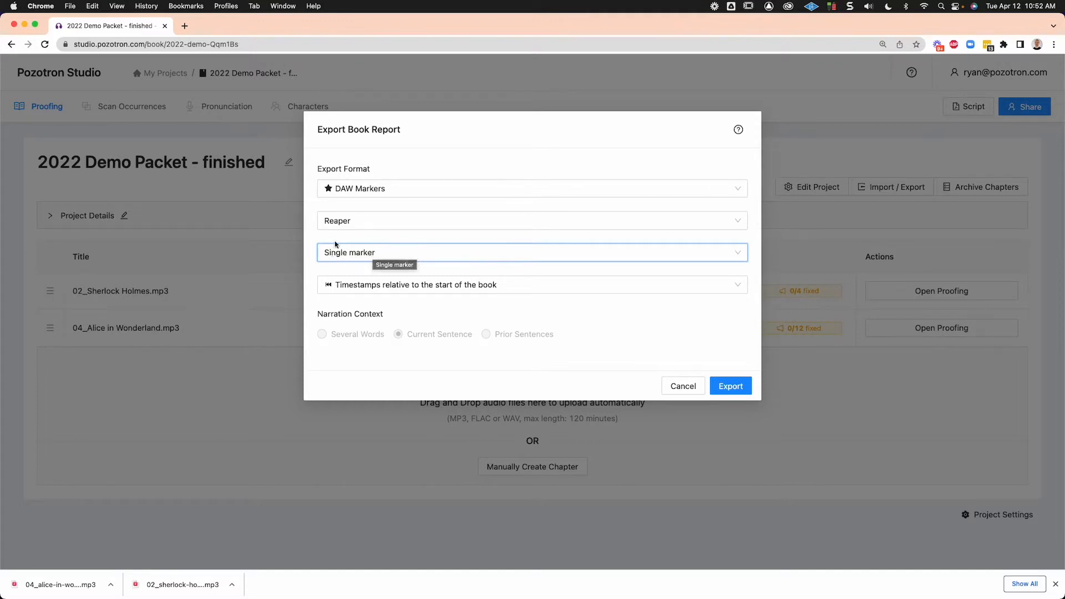
{"action": "mouse_move", "coordinate": [364, 298]}
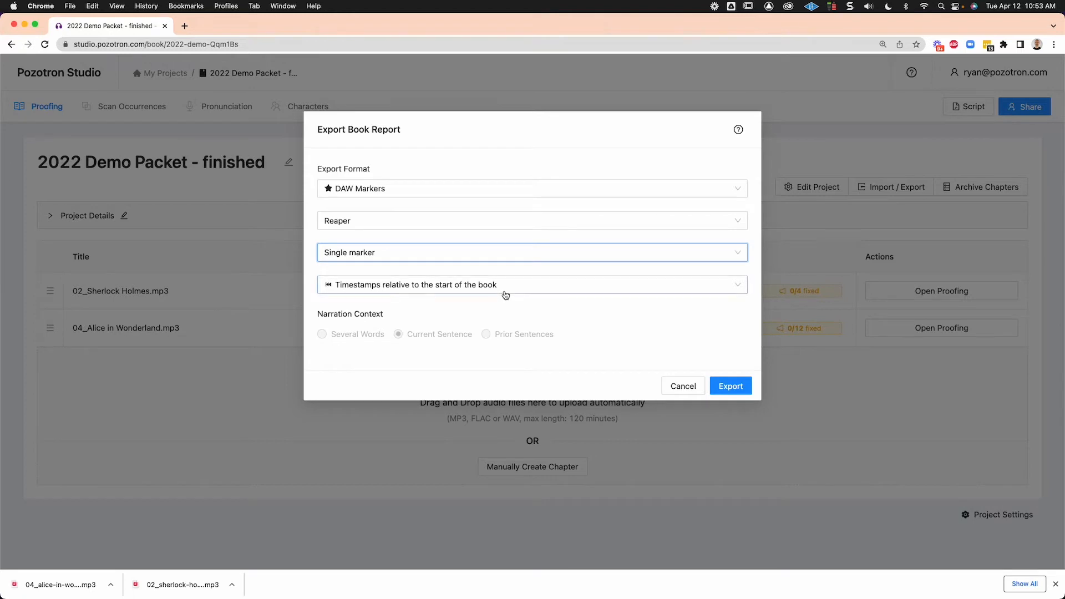
{"action": "mouse_move", "coordinate": [100, 310]}
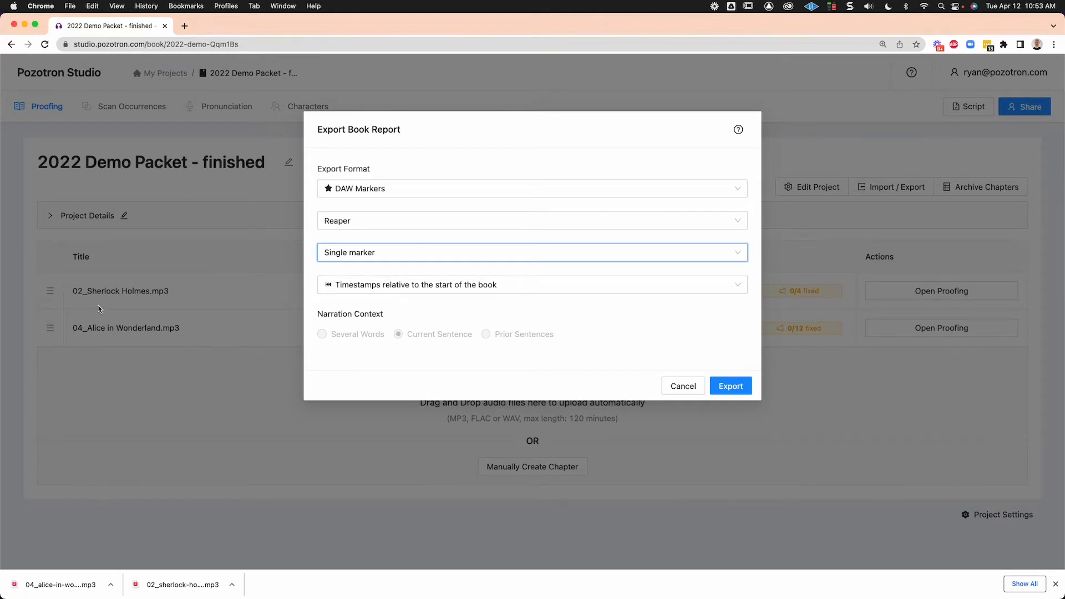
{"action": "mouse_move", "coordinate": [142, 371]}
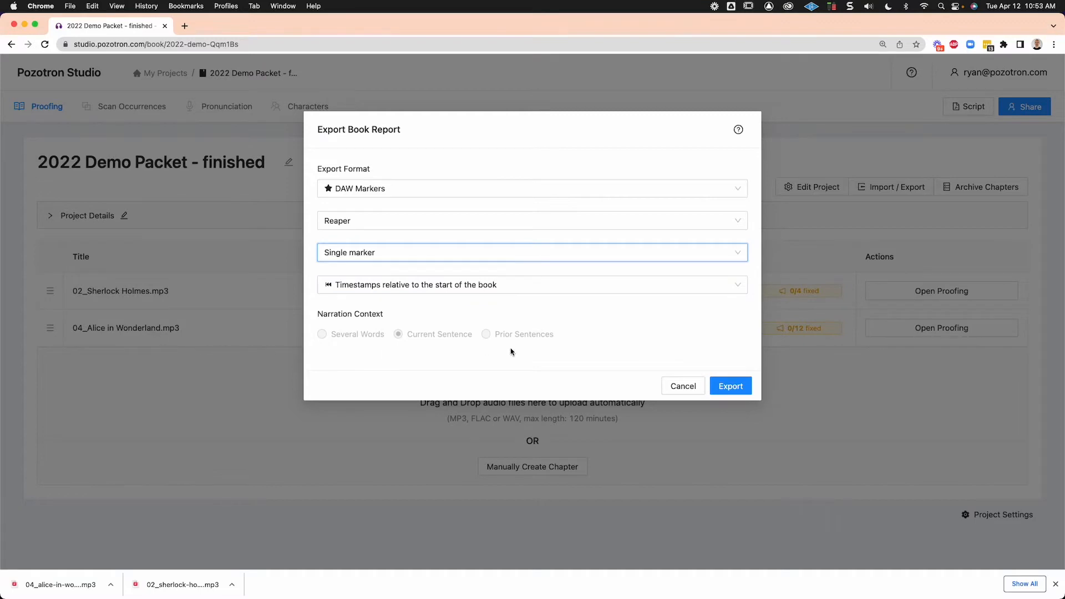
{"action": "left_click", "coordinate": [730, 386]}
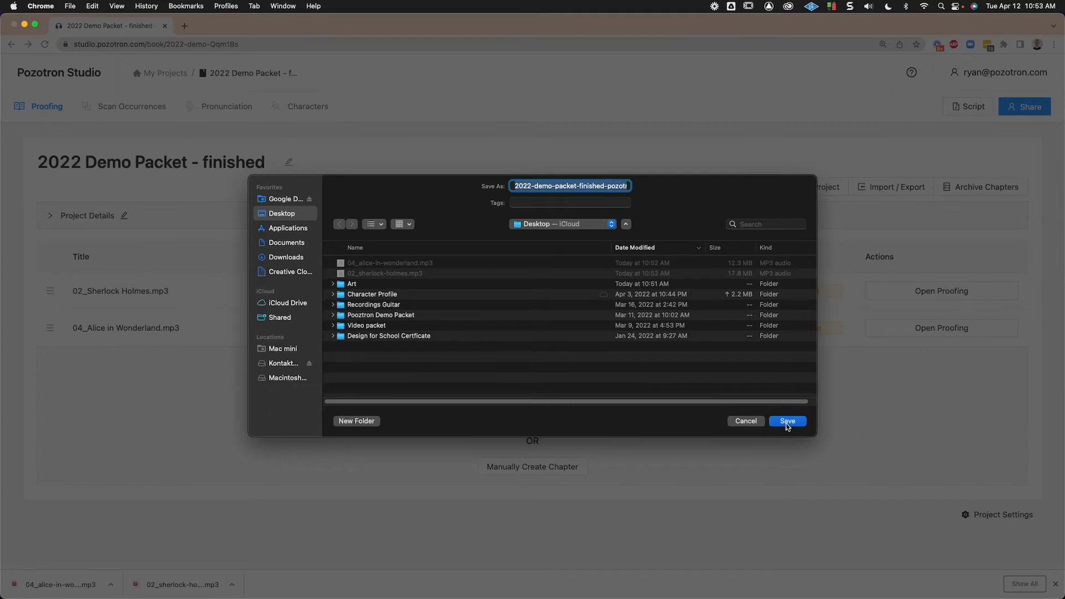
{"action": "left_click", "coordinate": [788, 421]}
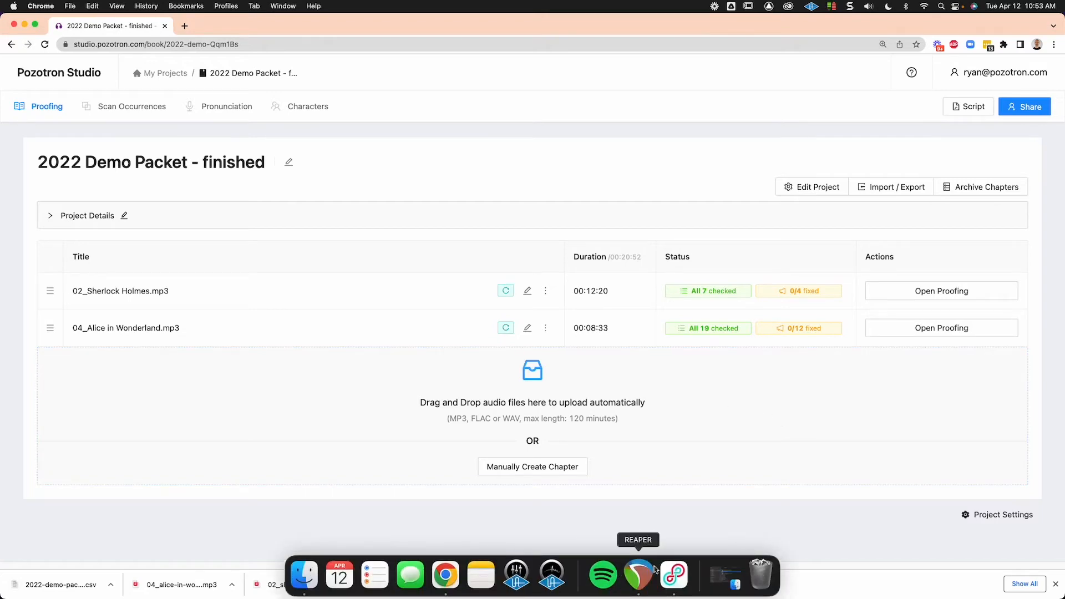
Switch from the Dock to the REAPER session to insert the chapter MP3s.
{"action": "left_click", "coordinate": [637, 573]}
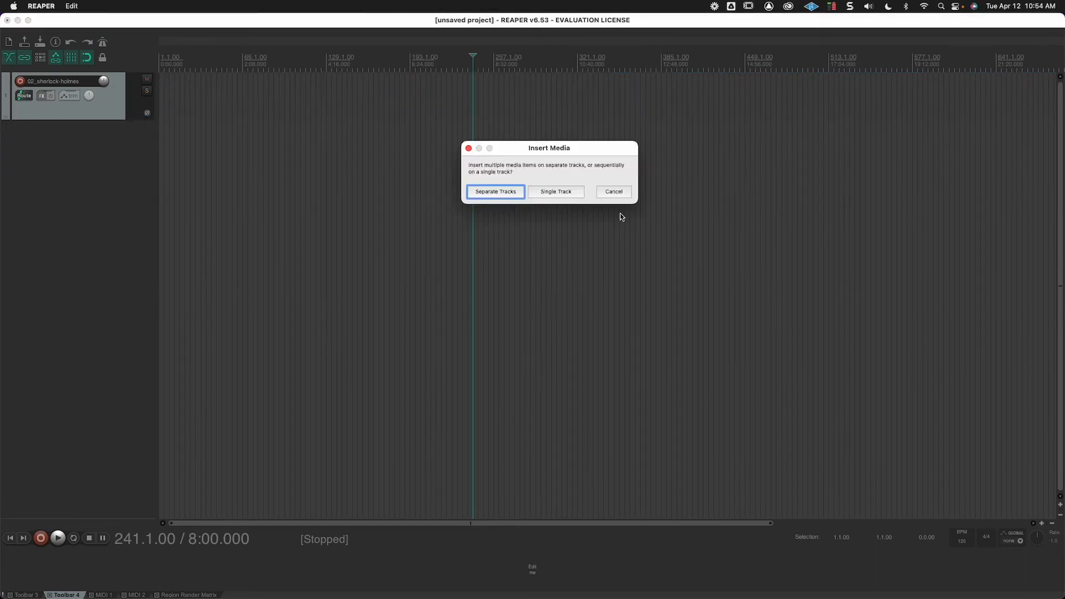
Insert both chapters on a single track and search Help for 'marker' commands.
{"action": "left_click", "coordinate": [556, 192]}
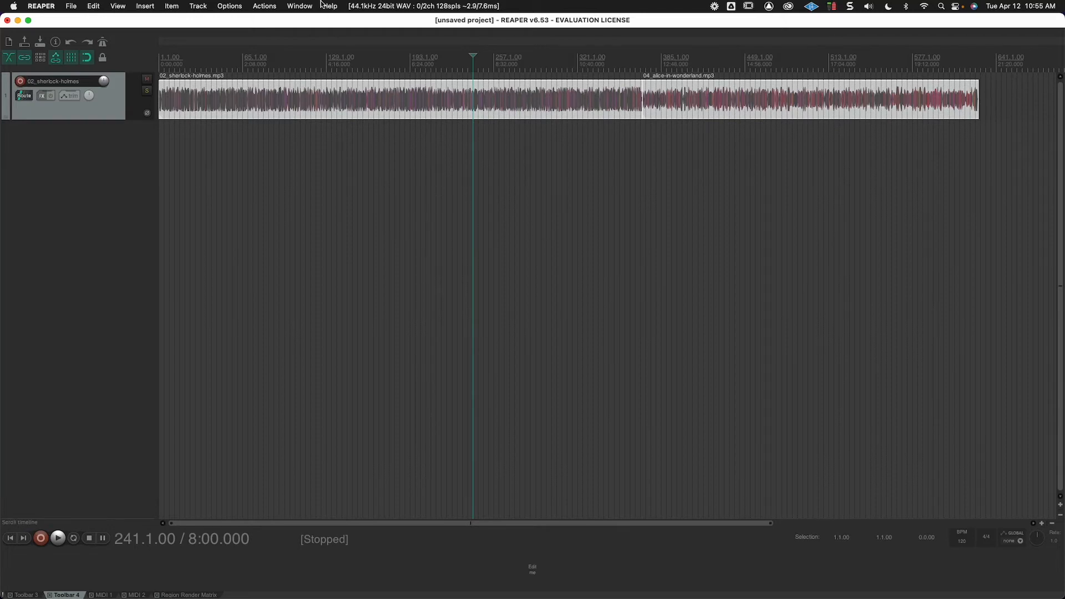
{"action": "left_click", "coordinate": [331, 7]}
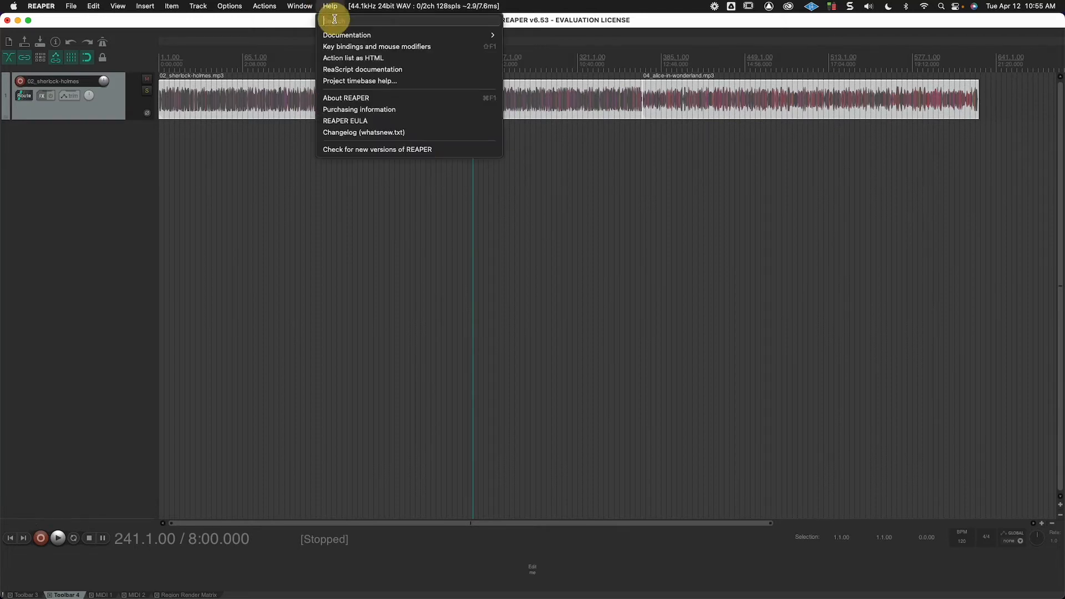
{"action": "type", "text": "marker"}
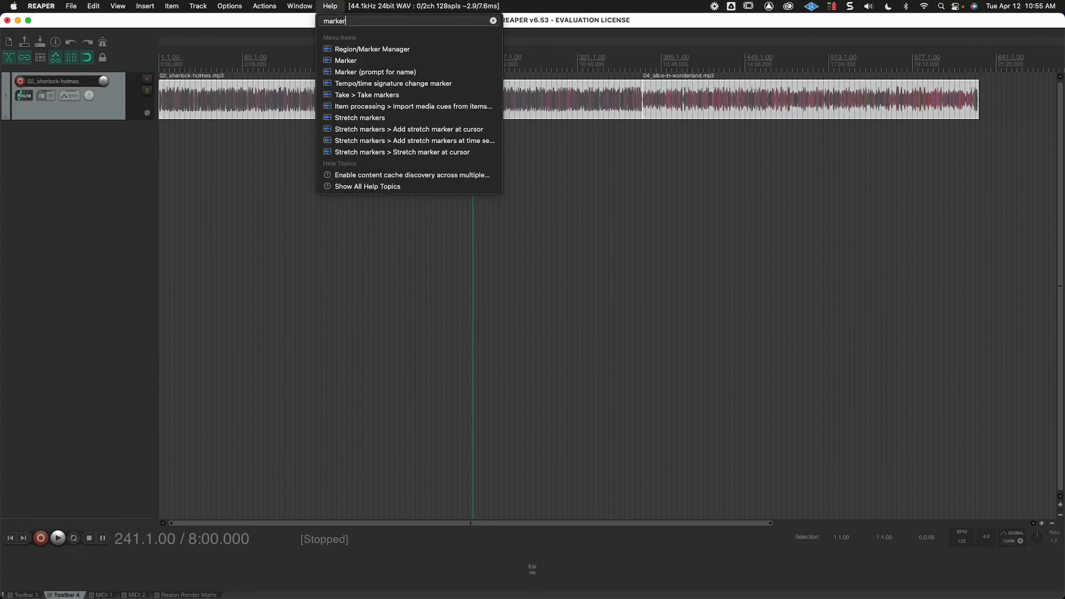
{"action": "left_click", "coordinate": [117, 7]}
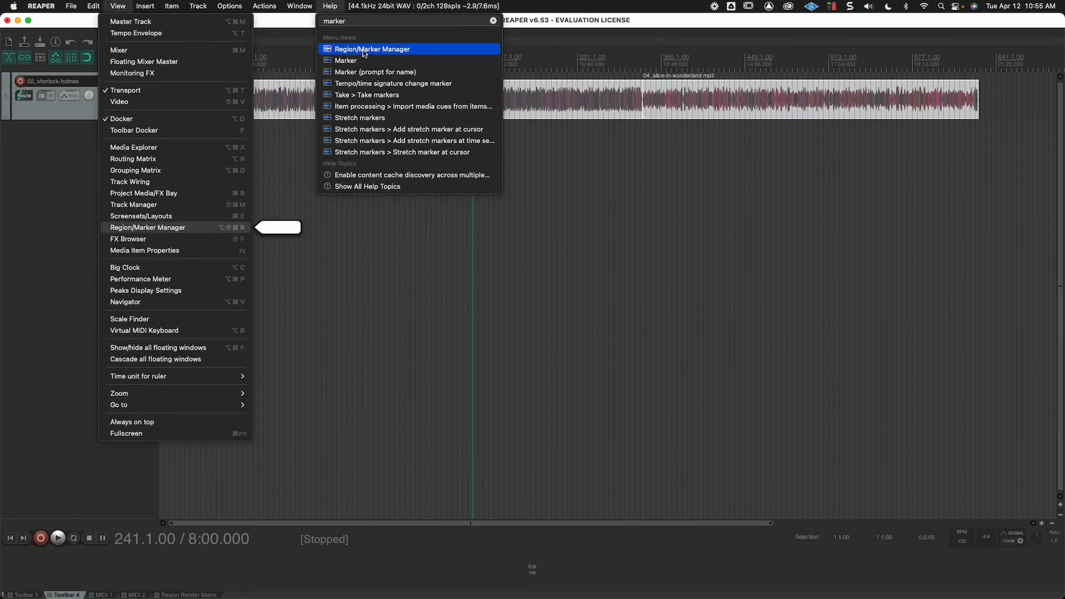
Import the Pozotron markers CSV via Region/Marker Manager, replacing existing markers.
{"action": "left_click", "coordinate": [372, 49]}
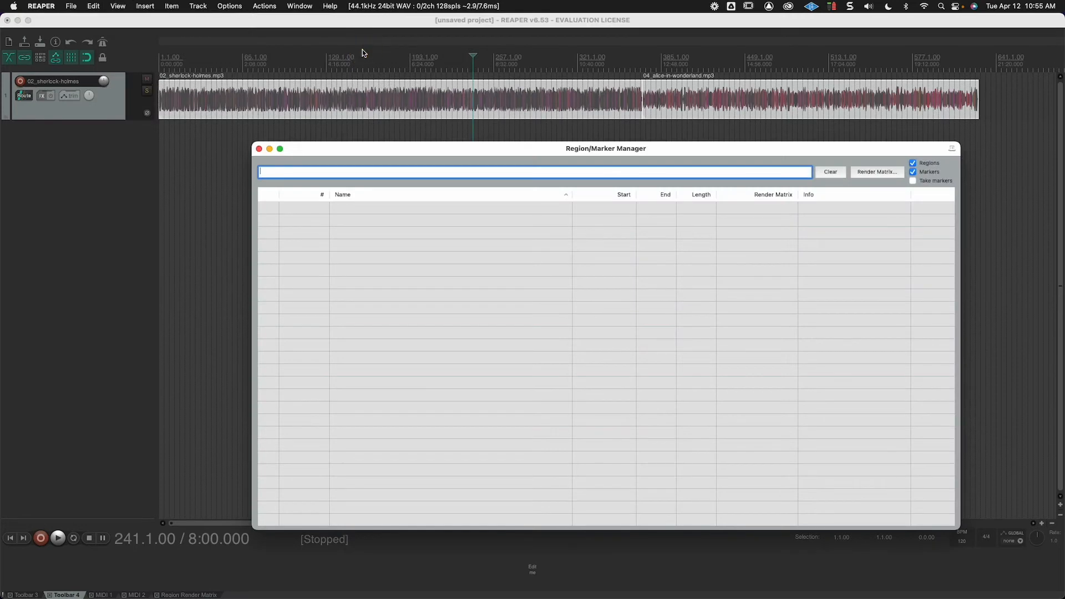
{"action": "mouse_move", "coordinate": [353, 213]}
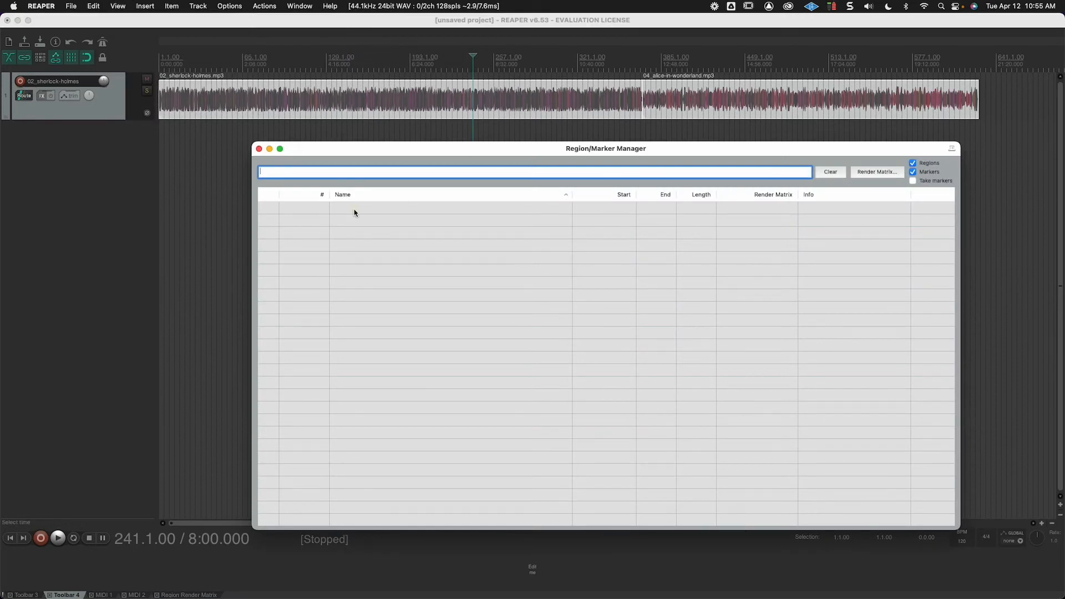
{"action": "right_click", "coordinate": [353, 213]}
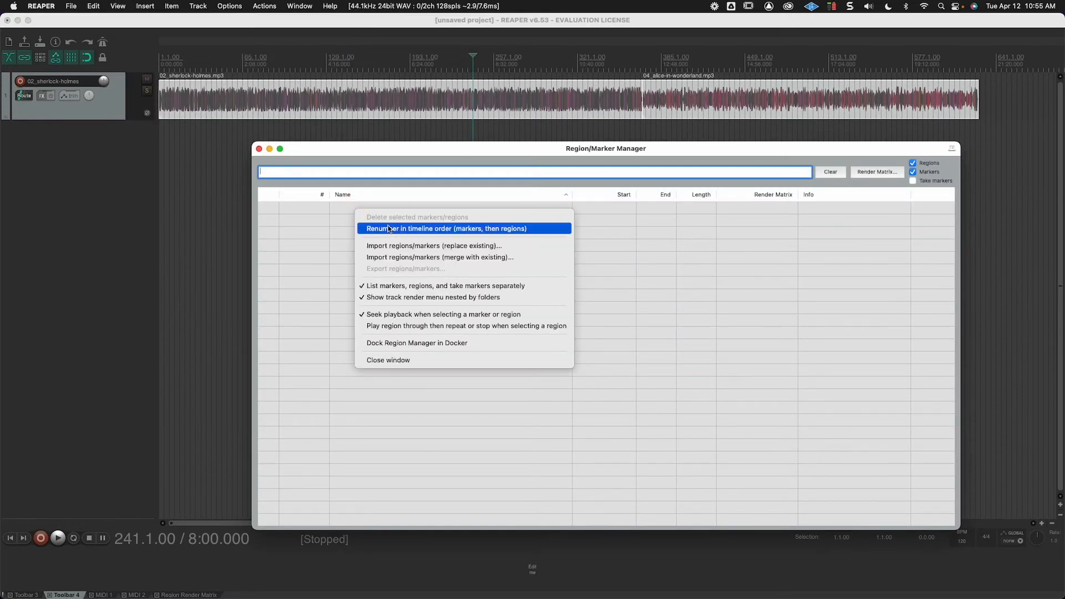
{"action": "mouse_move", "coordinate": [435, 256]}
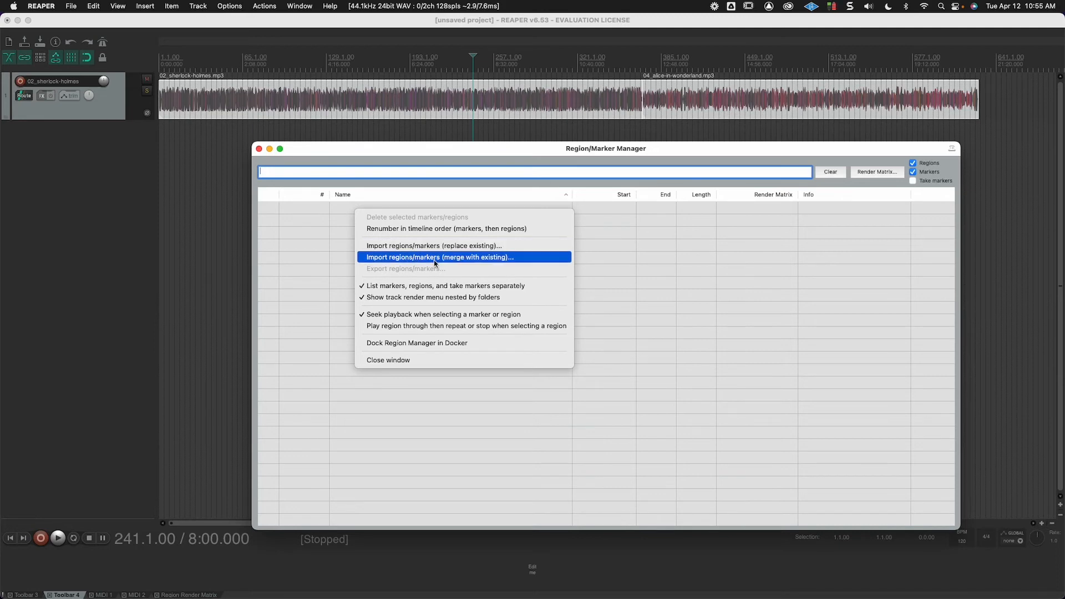
{"action": "mouse_move", "coordinate": [435, 246]}
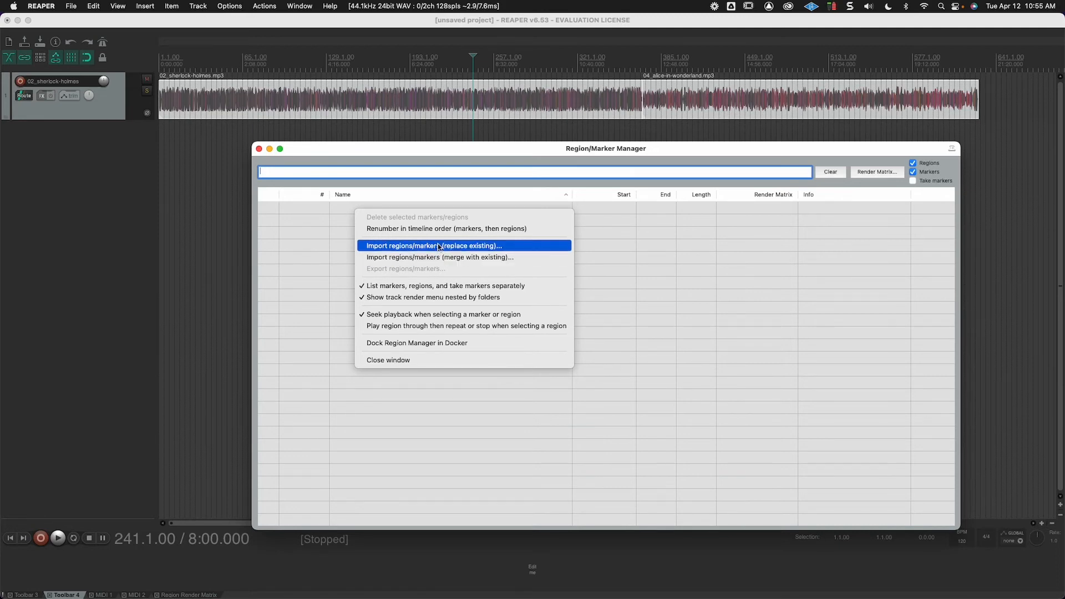
{"action": "left_click", "coordinate": [434, 245]}
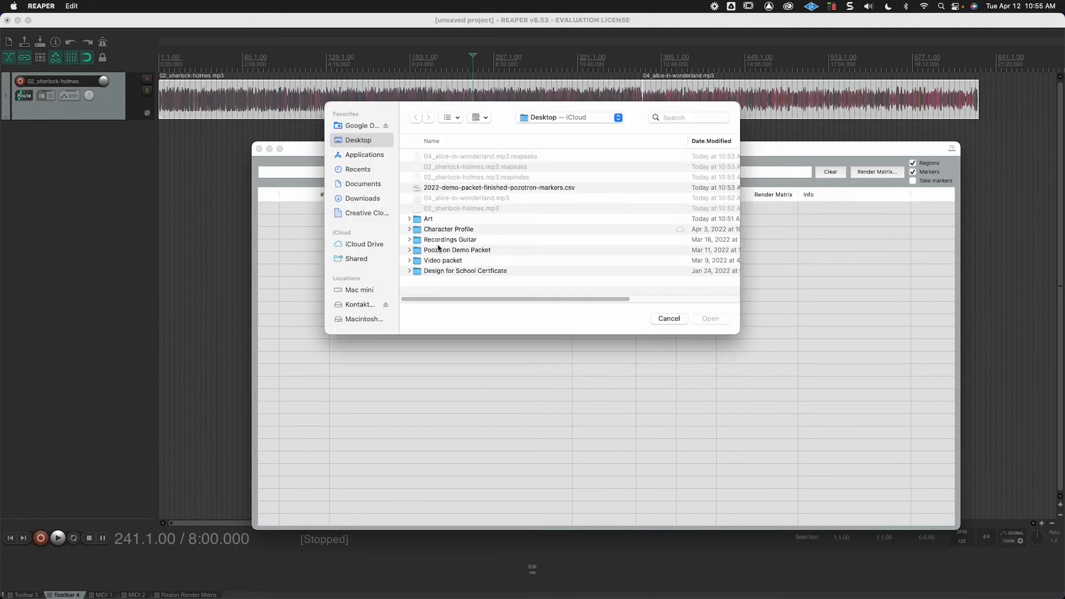
{"action": "left_click", "coordinate": [498, 187]}
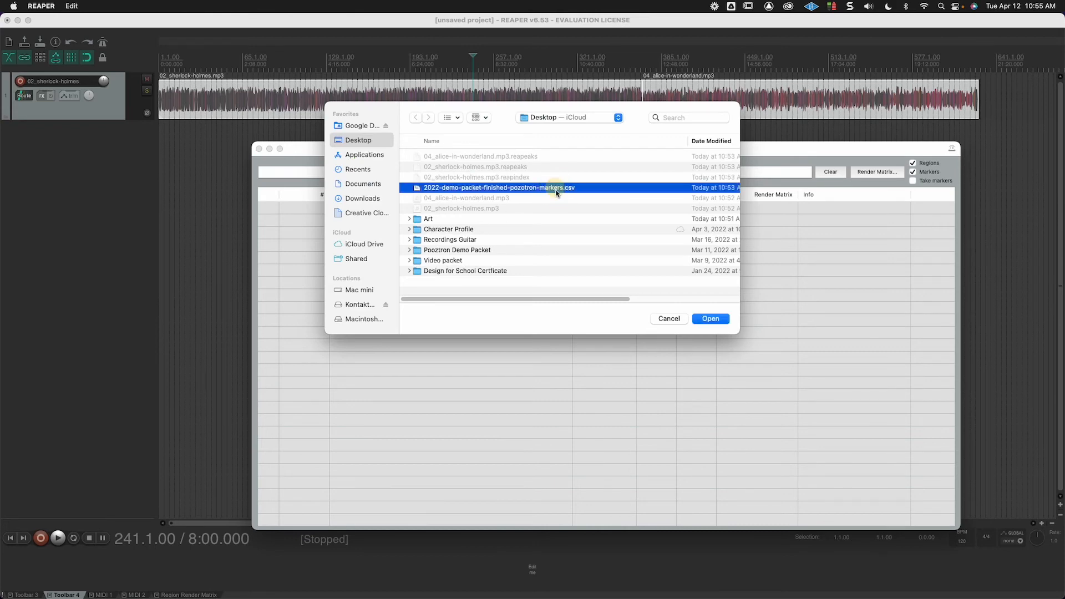
{"action": "left_click", "coordinate": [710, 318]}
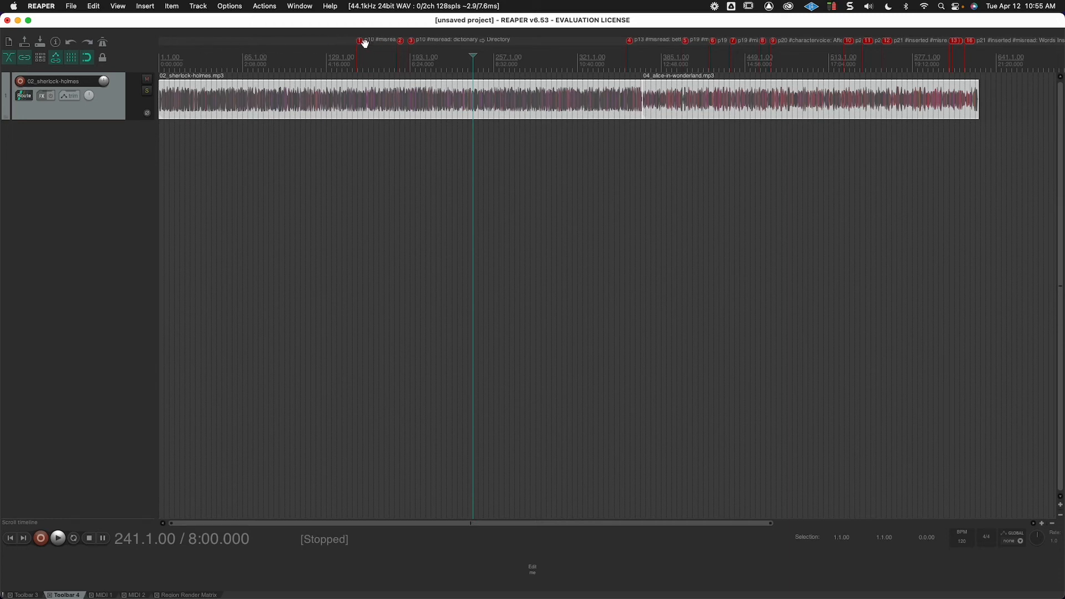
Jump between the first pickup markers to around 6:20 in the Sherlock Holmes chapter.
{"action": "left_click", "coordinate": [58, 539]}
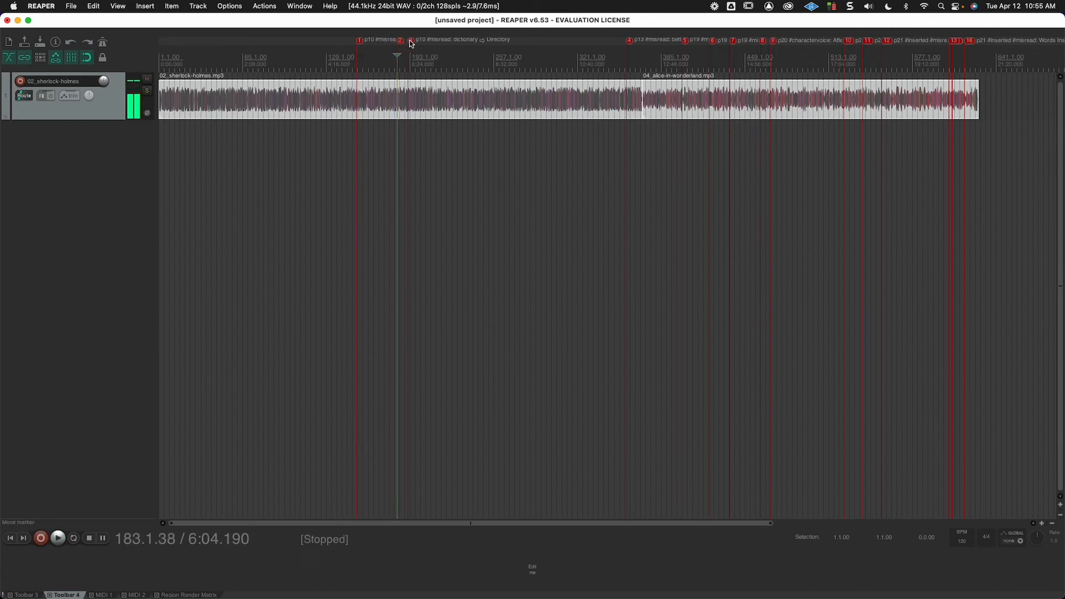
{"action": "left_click", "coordinate": [57, 538]}
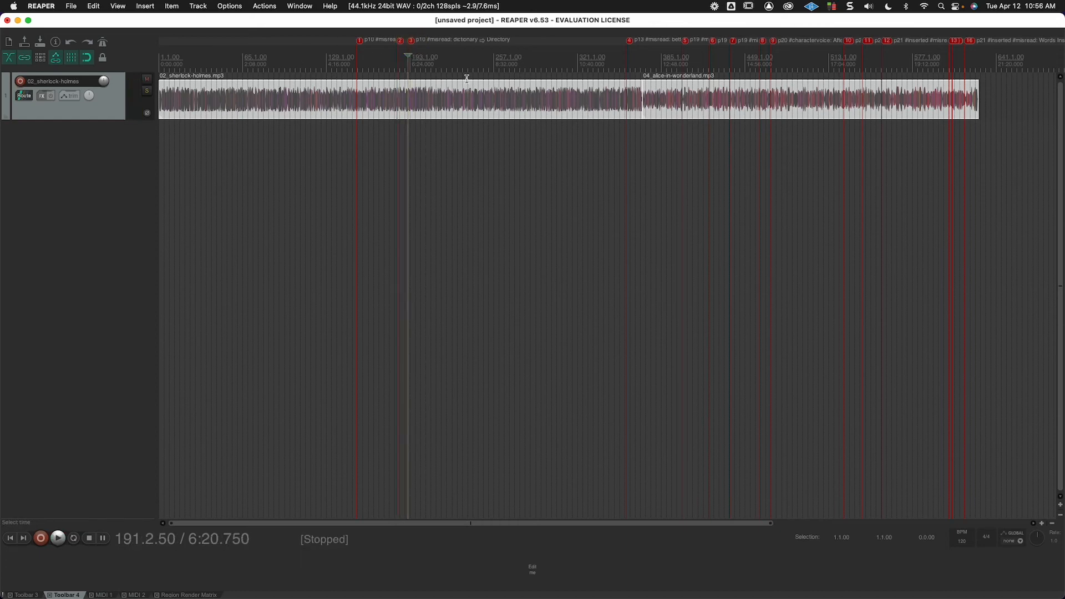
{"action": "mouse_move", "coordinate": [437, 150]}
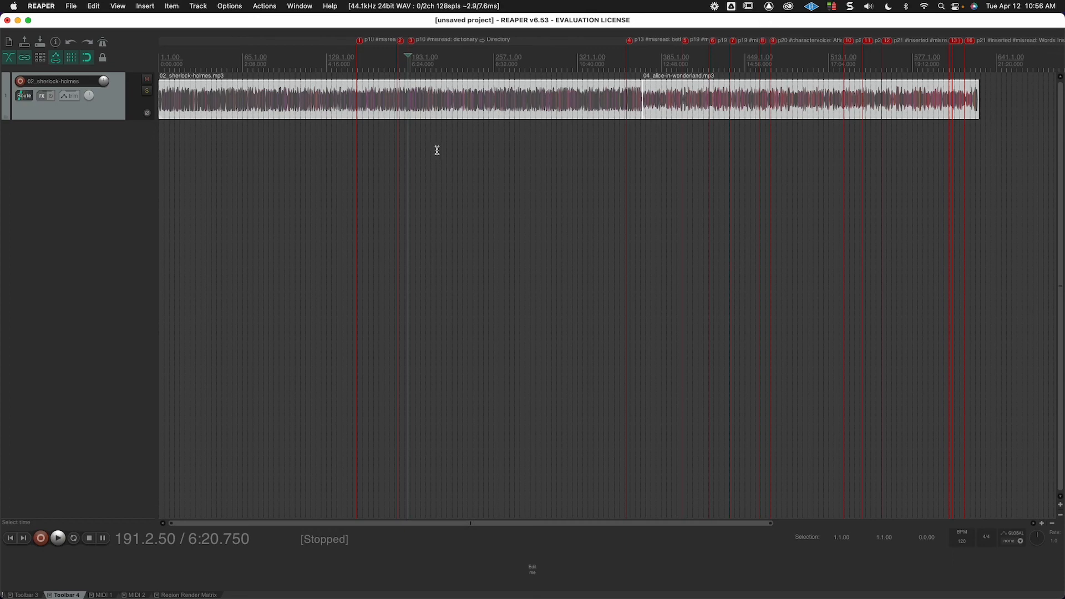
{"action": "mouse_move", "coordinate": [713, 135]}
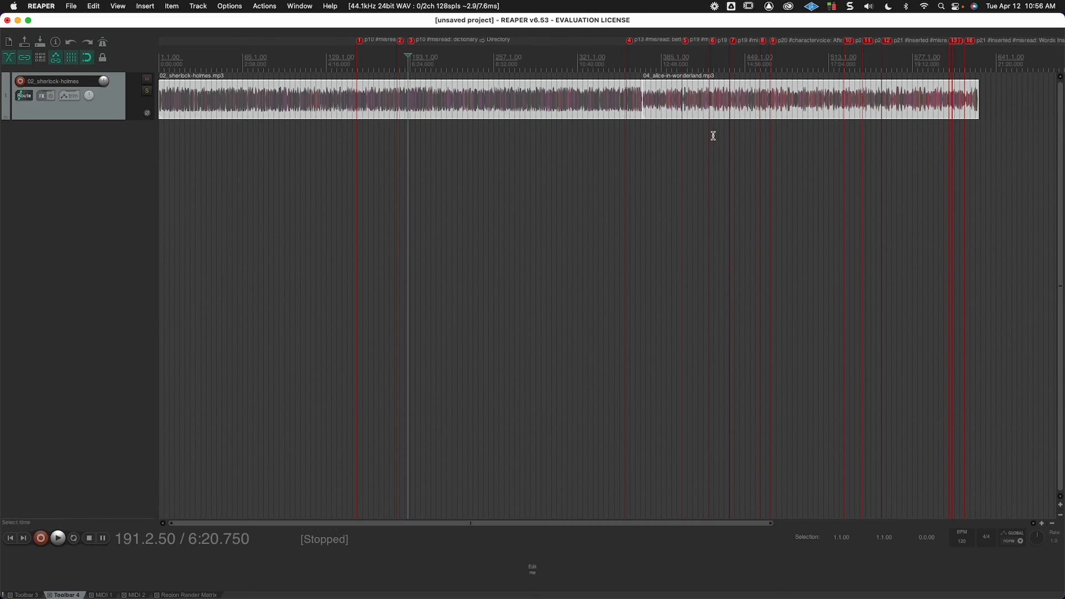